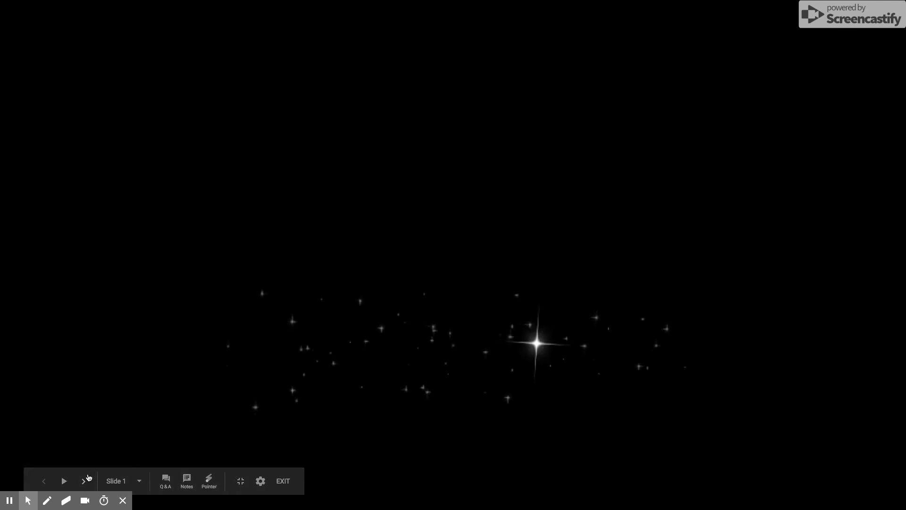
Step: Advance from the starry opening slide to the 'Creating Websites' title slide
{"action": "left_click", "coordinate": [84, 480]}
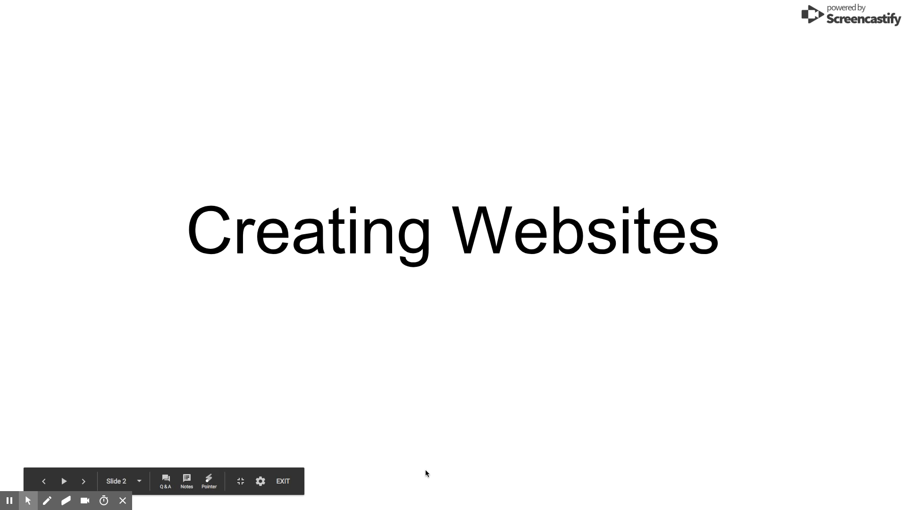
Step: Advance the slideshow from slide 2 to slide 17, showing the <b> tag beside 'Any text'
{"action": "left_click", "coordinate": [84, 481]}
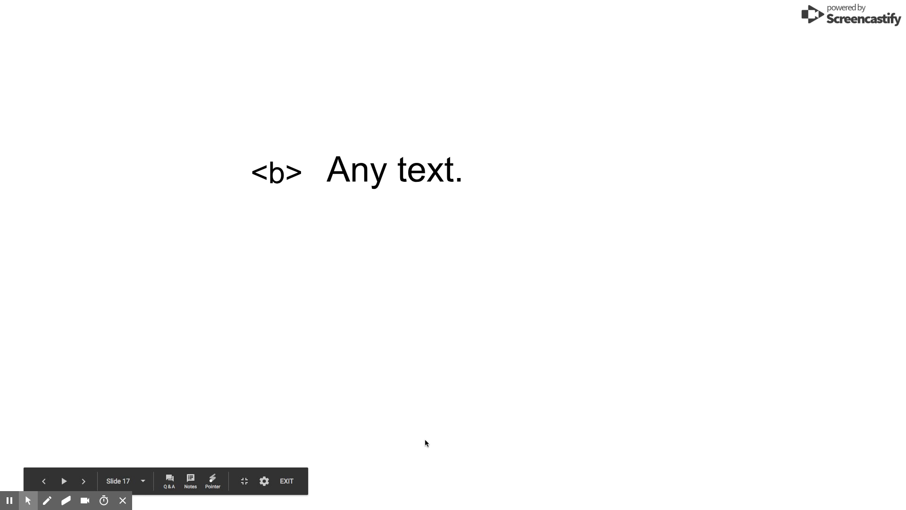
Step: Advance to the slide with practice.html in a text editor and Safari showing 'My New Webpage'
{"action": "left_click", "coordinate": [83, 481]}
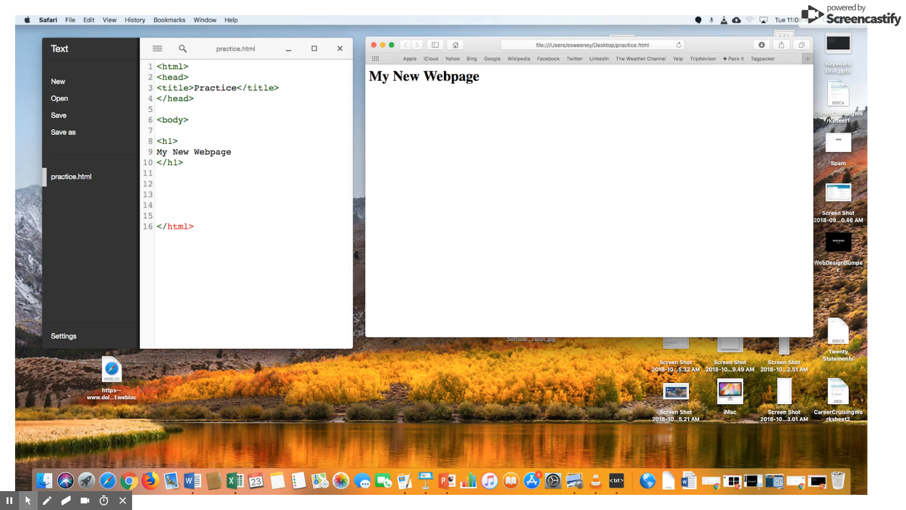
Step: Advance to the slide of an untitled TextEdit document with its File menu and Save highlighted
{"action": "left_click", "coordinate": [217, 18]}
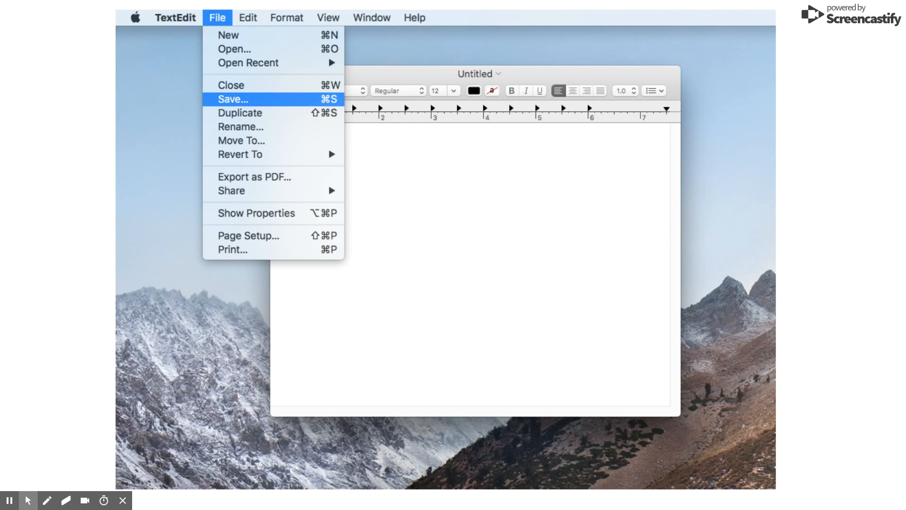